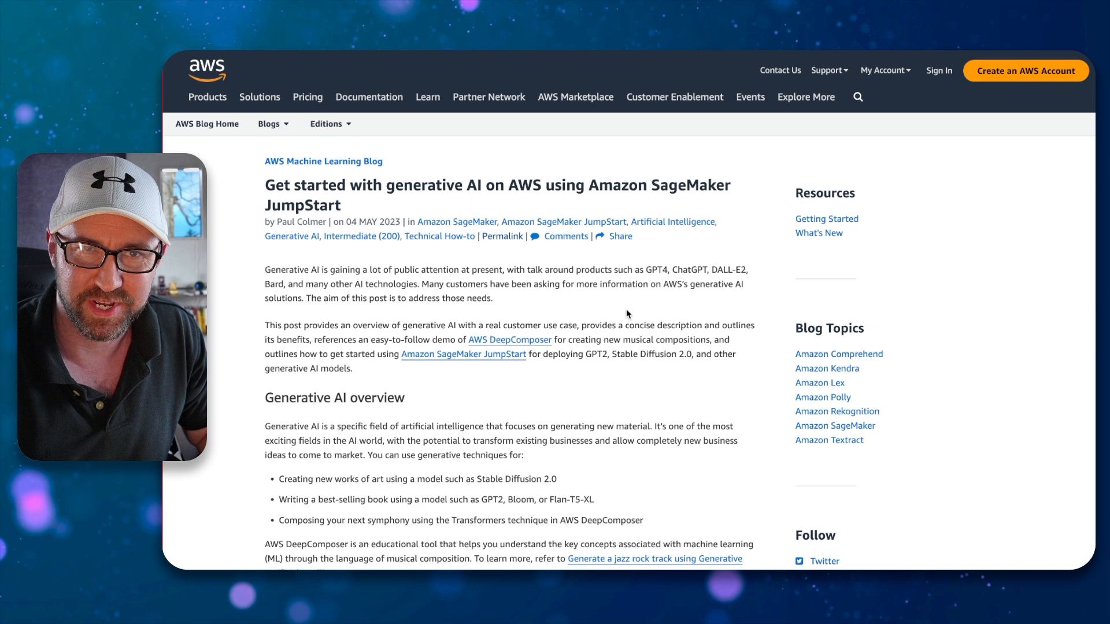
Send "Don't forget to like and subscribe!" to the gpt-4-test deployment in the chat playground
{"action": "scroll", "scroll_direction": "down", "scroll_amount": 3}
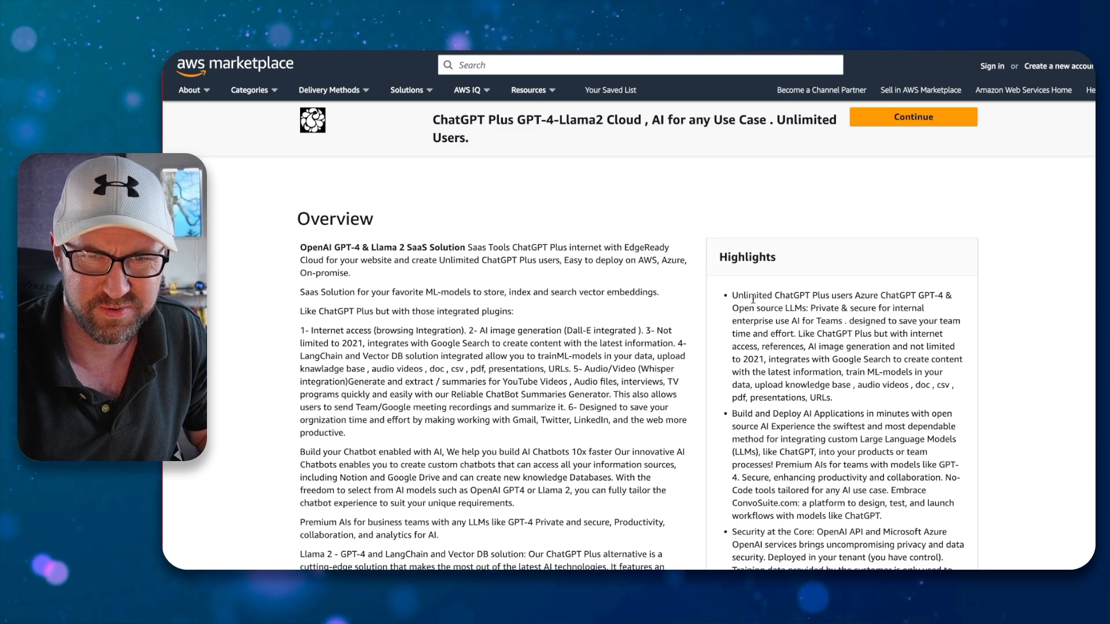
{"action": "double_click", "coordinate": [803, 296]}
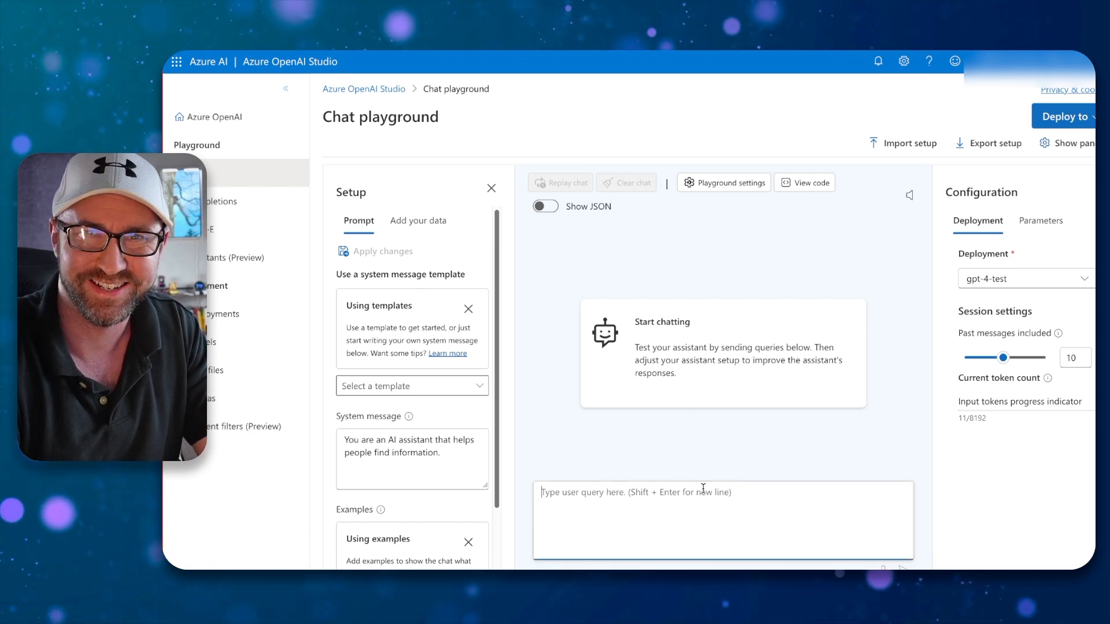
{"action": "type", "text": "Don't"}
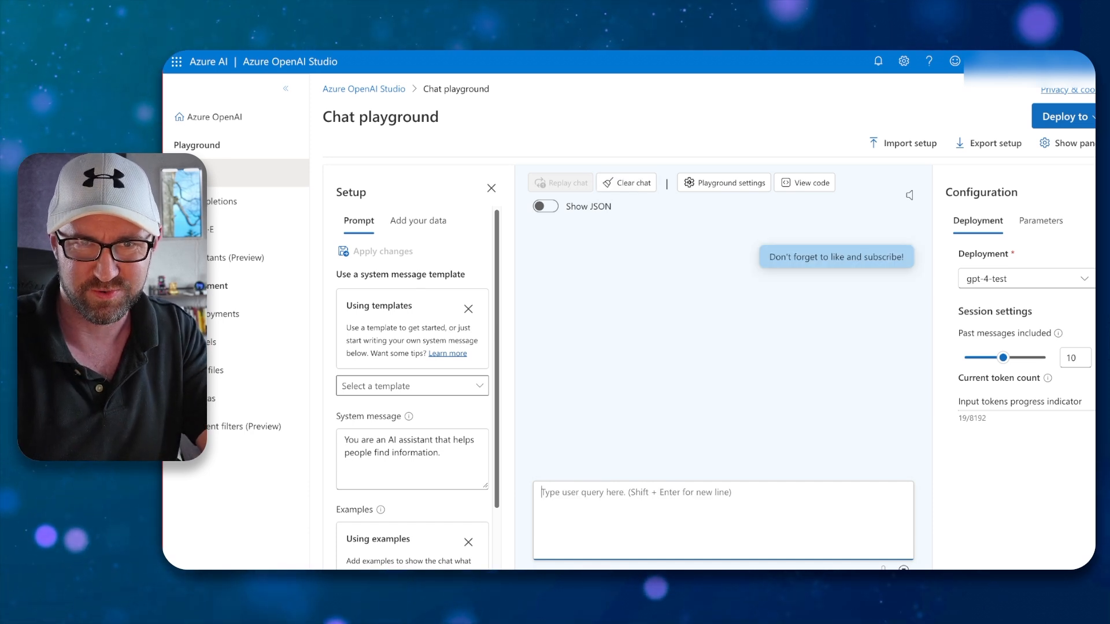
{"action": "left_click", "coordinate": [560, 182]}
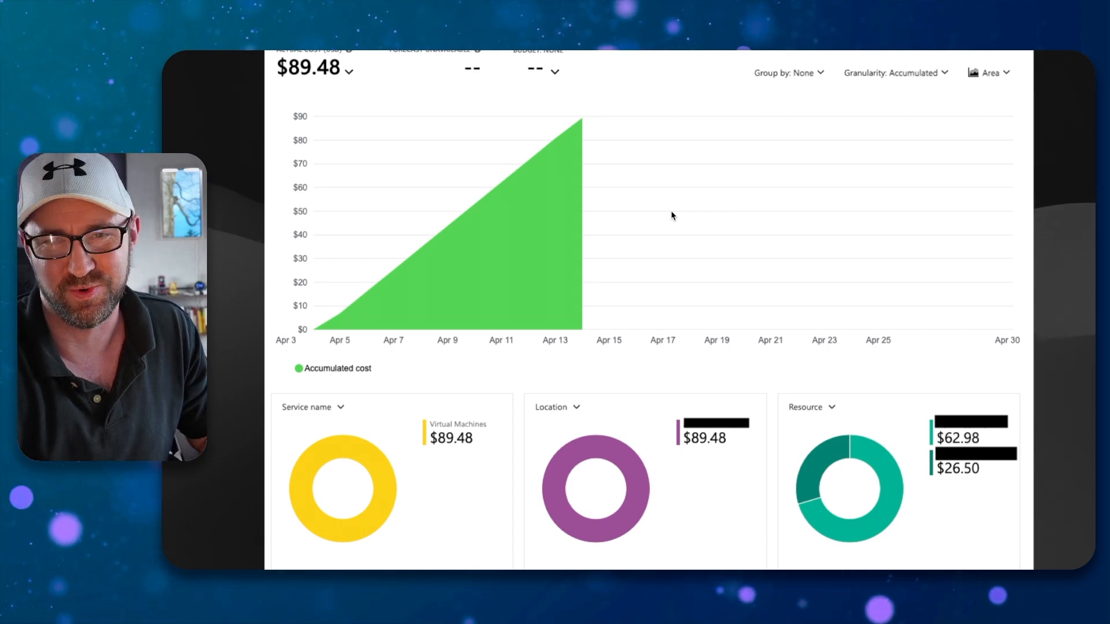
{"action": "scroll", "scroll_direction": "down", "scroll_amount": 3}
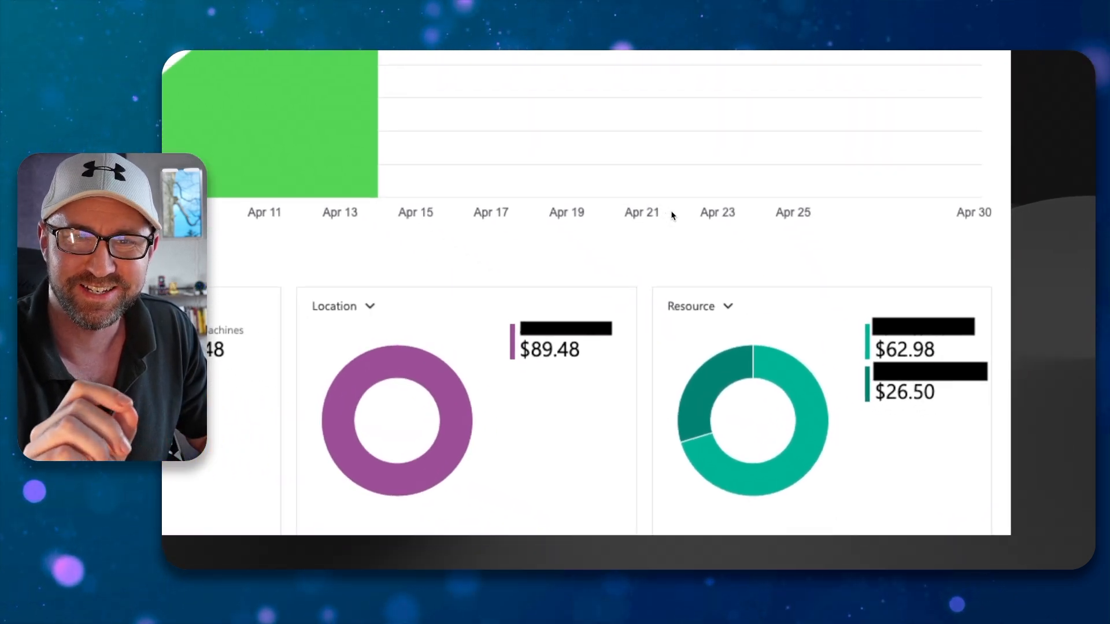
{"action": "scroll", "scroll_direction": "down", "scroll_amount": 3}
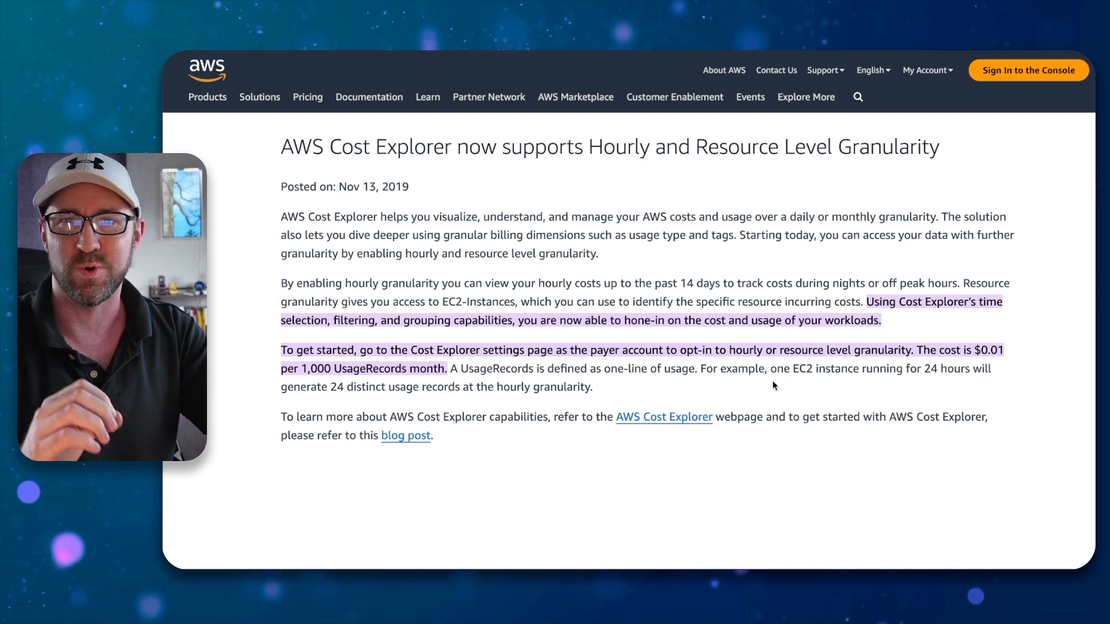
{"action": "mouse_move", "coordinate": [618, 183]}
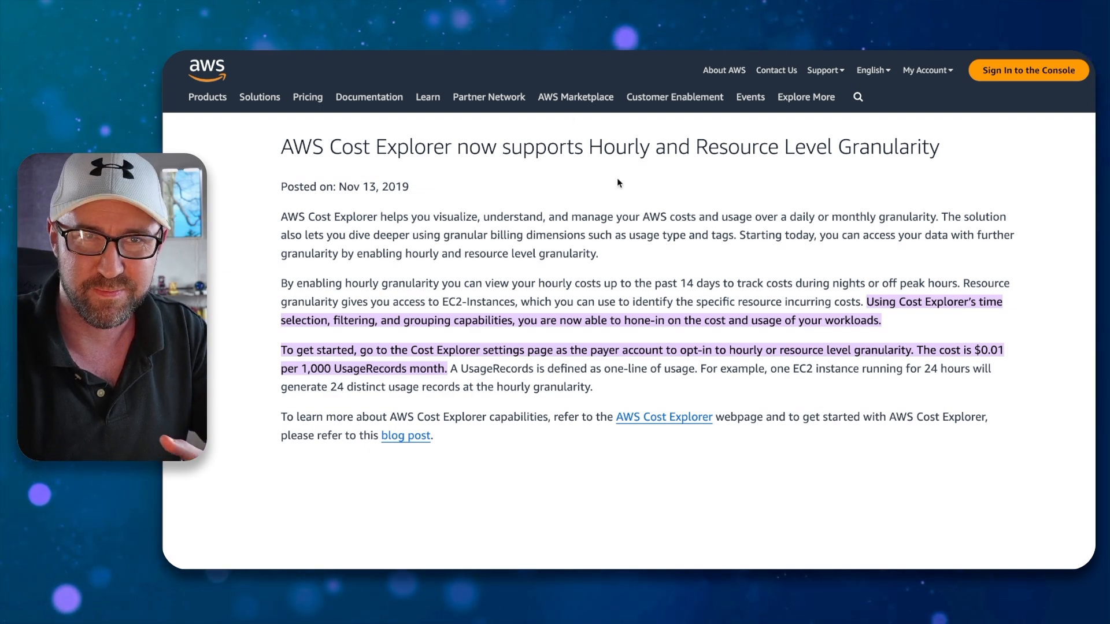
Open AWS Cost Explorer Pricing and review the API and hourly granularity charges
{"action": "left_click", "coordinate": [663, 416]}
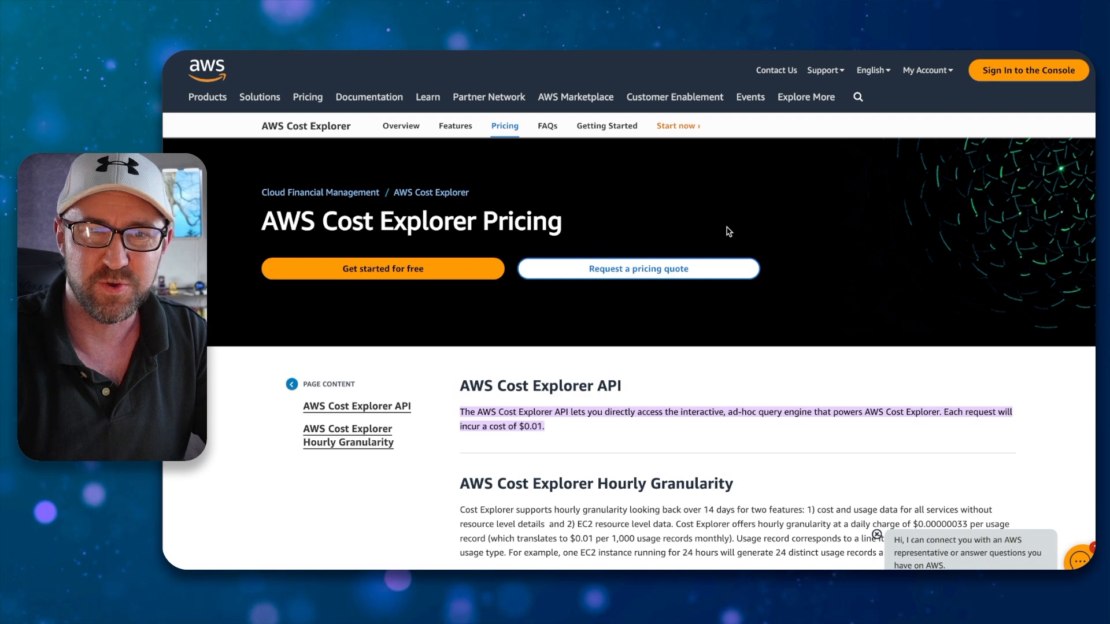
{"action": "mouse_move", "coordinate": [756, 226]}
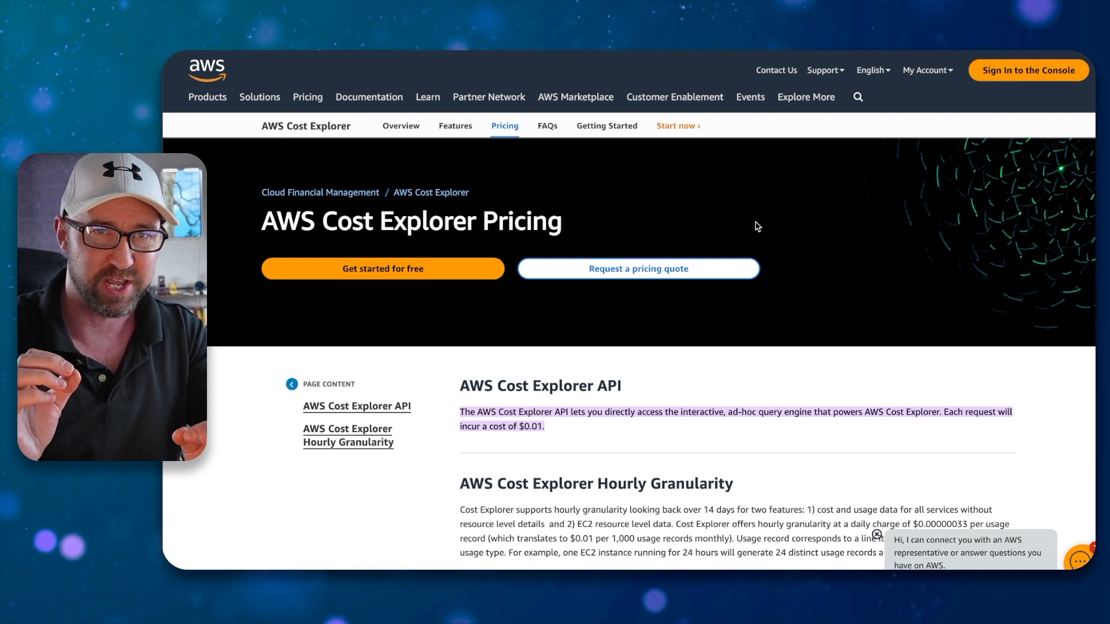
{"action": "scroll", "scroll_direction": "down", "scroll_amount": 3}
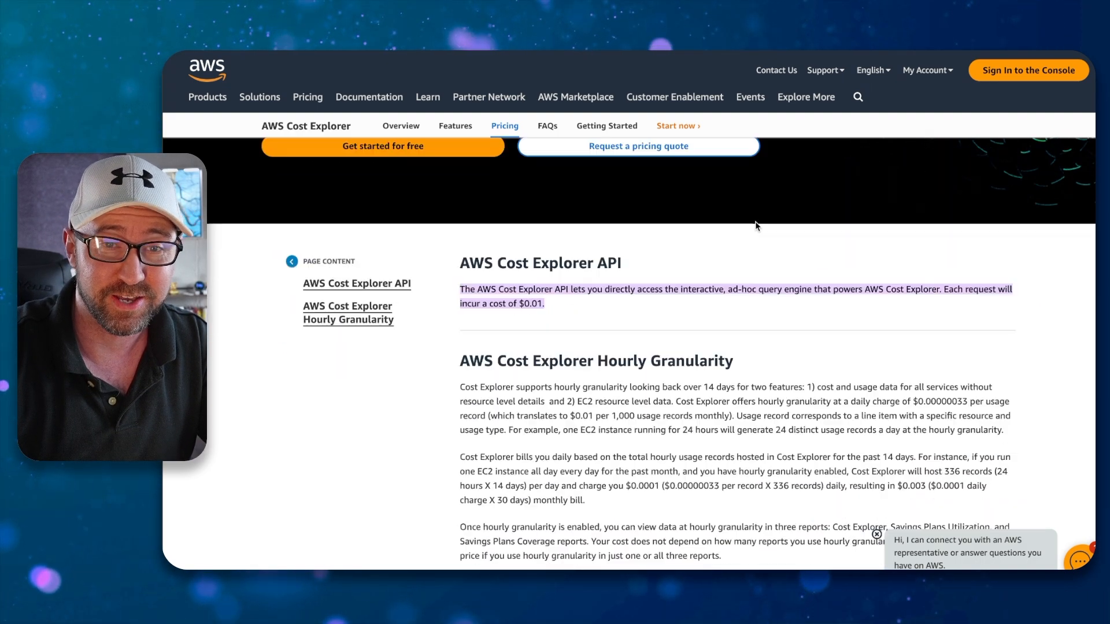
{"action": "scroll", "scroll_direction": "up", "scroll_amount": 3}
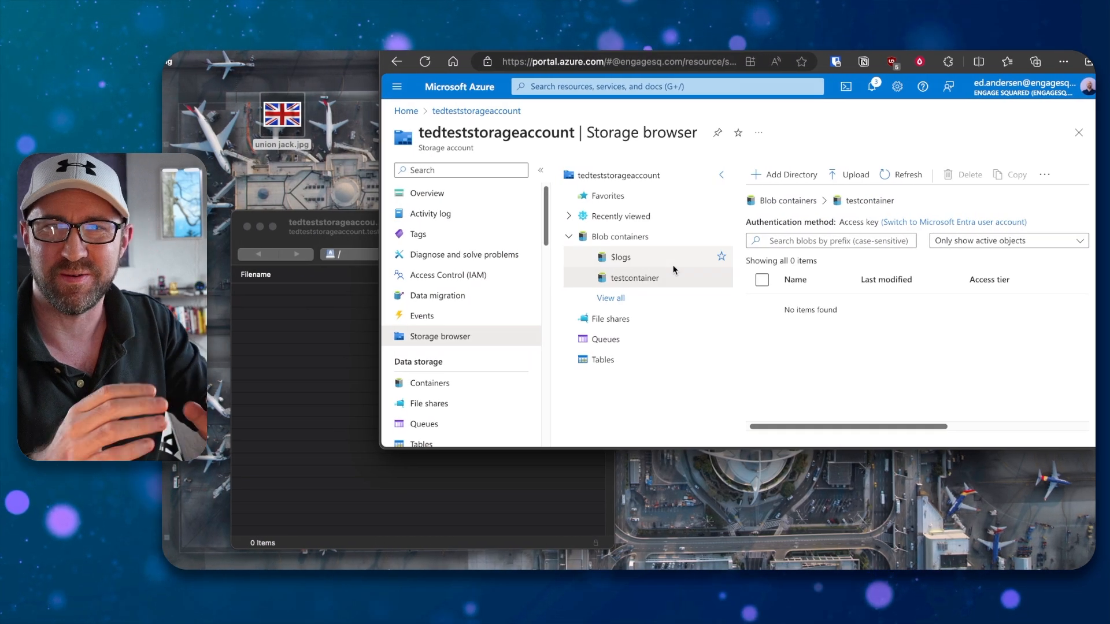
{"action": "mouse_move", "coordinate": [577, 178]}
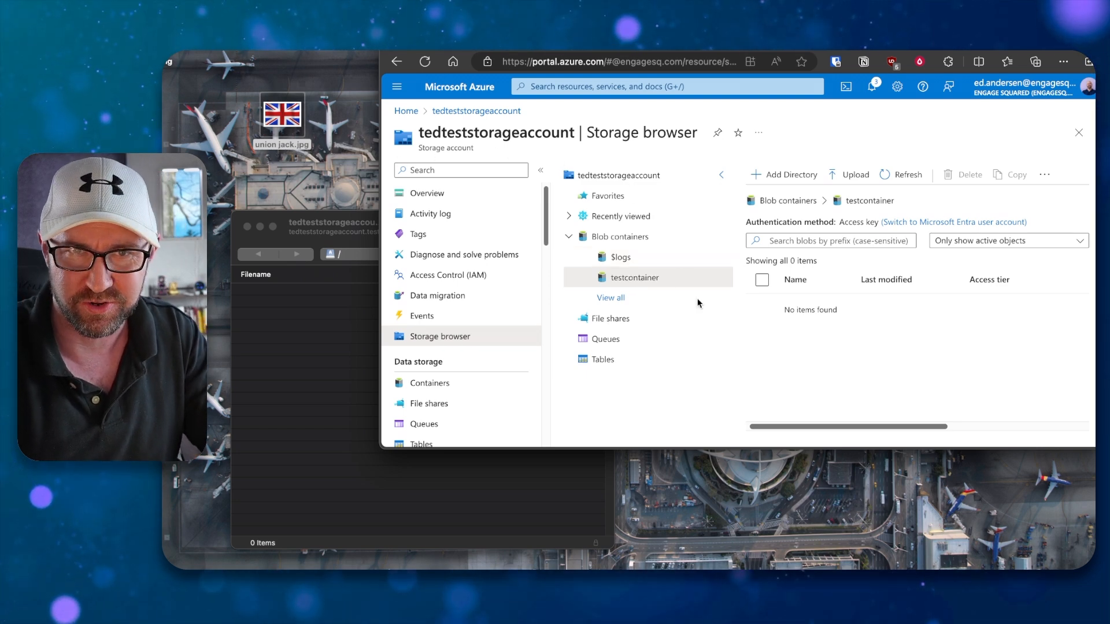
{"action": "mouse_move", "coordinate": [802, 342]}
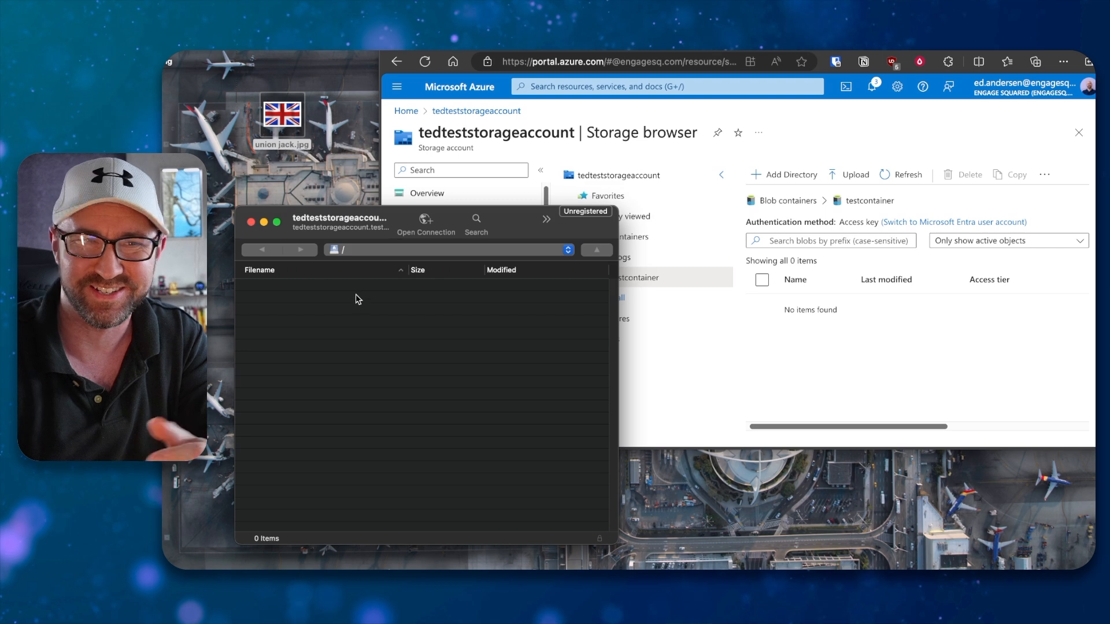
Create a folder named test in the Cyberduck container root and refresh the Azure testcontainer listing
{"action": "right_click", "coordinate": [354, 298]}
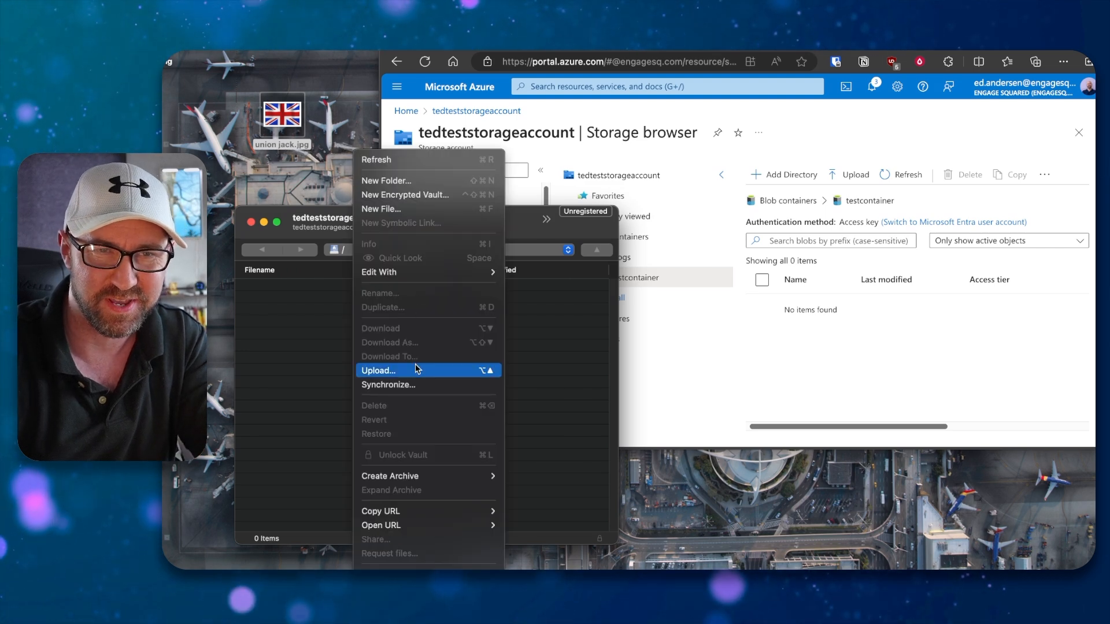
{"action": "mouse_move", "coordinate": [454, 248]}
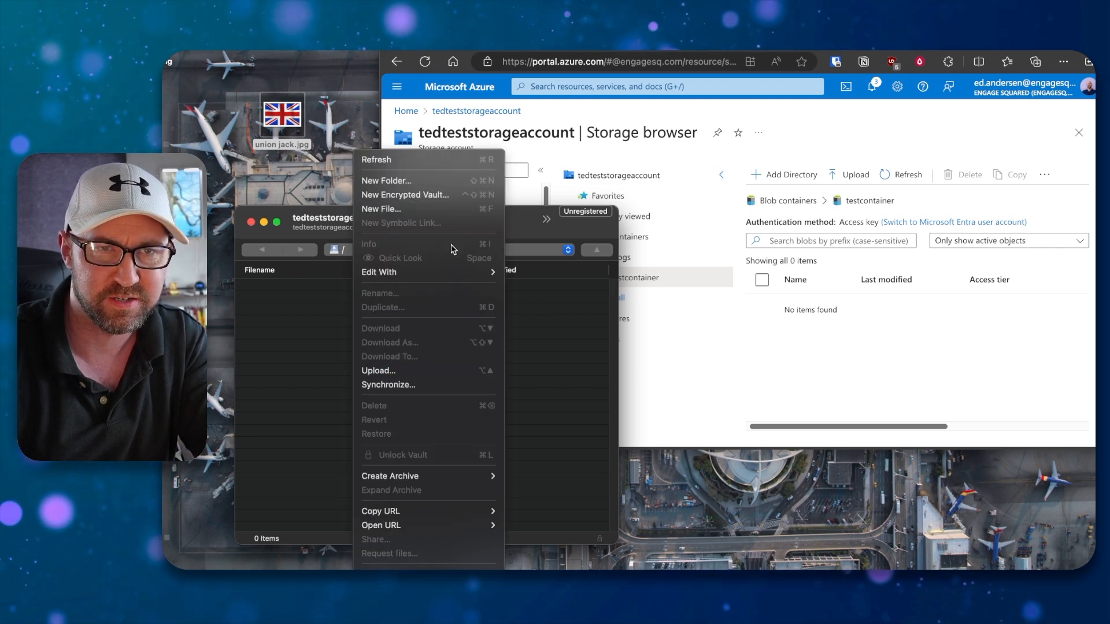
{"action": "left_click", "coordinate": [387, 180]}
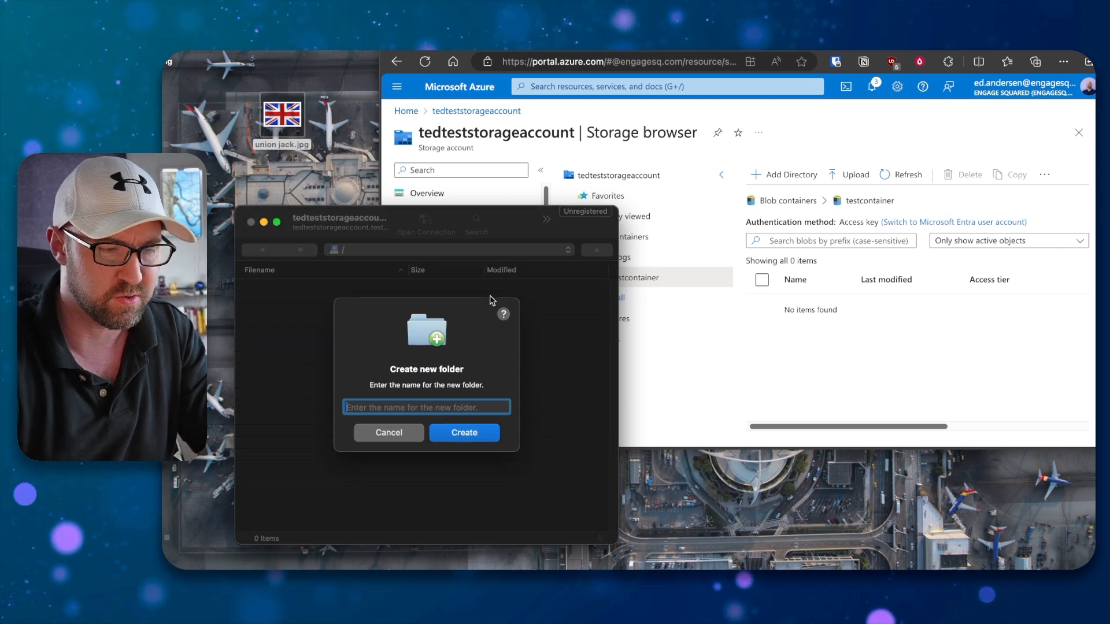
{"action": "left_click", "coordinate": [463, 433]}
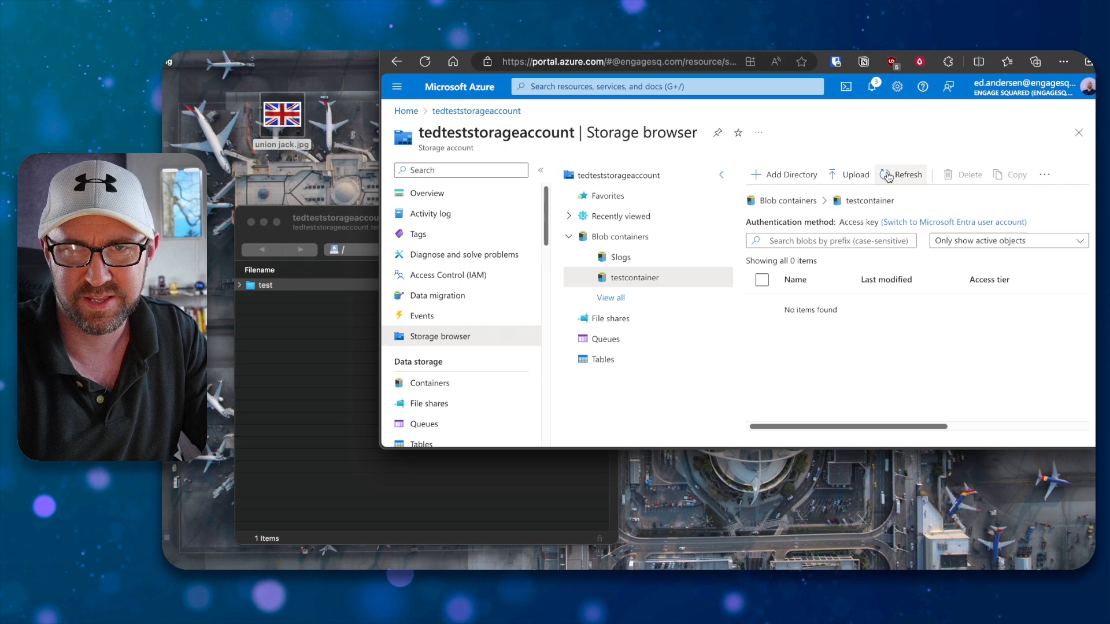
{"action": "left_click", "coordinate": [902, 174]}
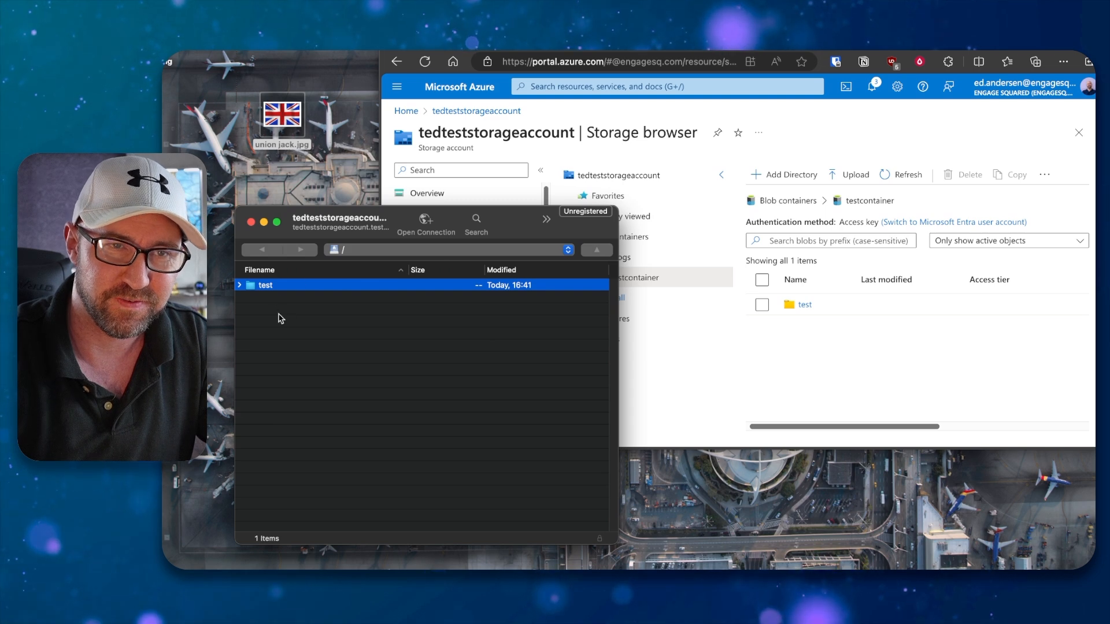
Open the test folder in Cyberduck
{"action": "double_click", "coordinate": [265, 284]}
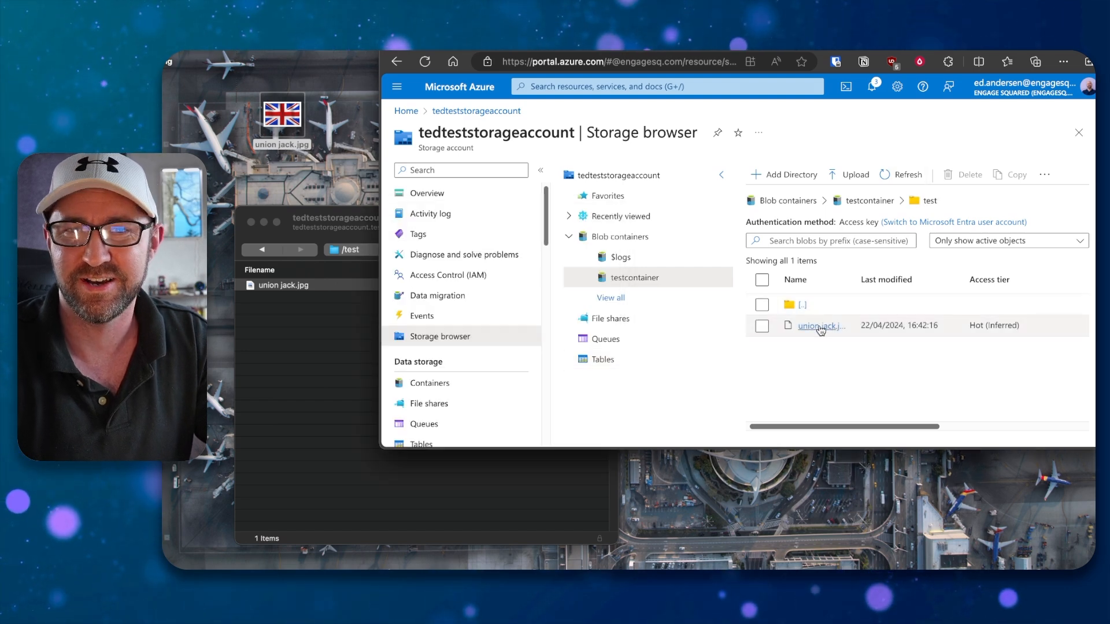
{"action": "mouse_move", "coordinate": [820, 326]}
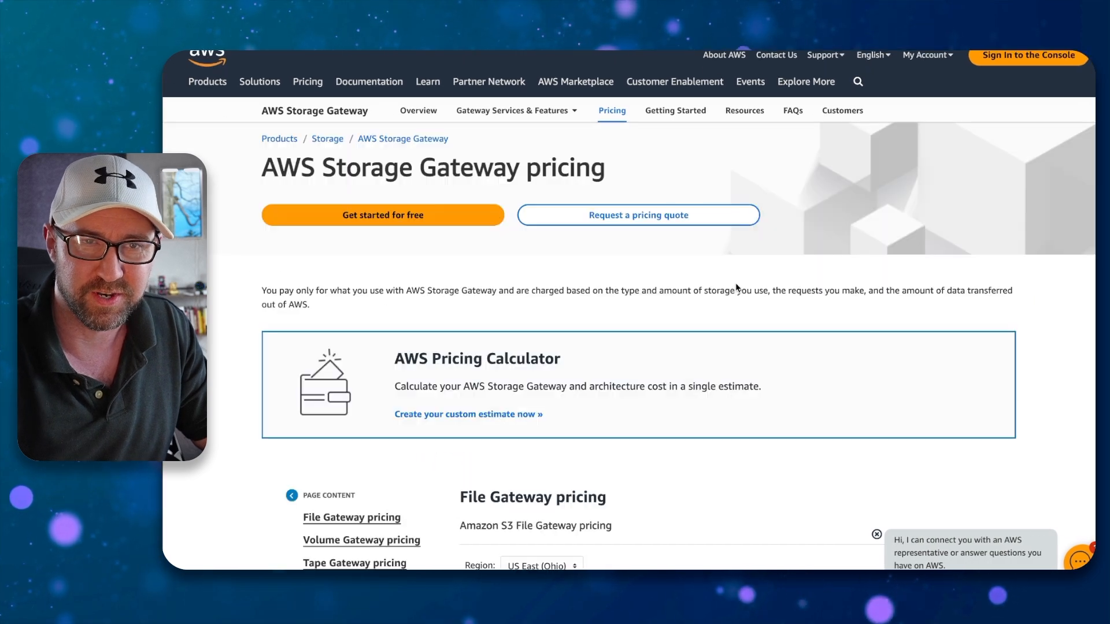
{"action": "scroll", "scroll_direction": "down", "scroll_amount": 3}
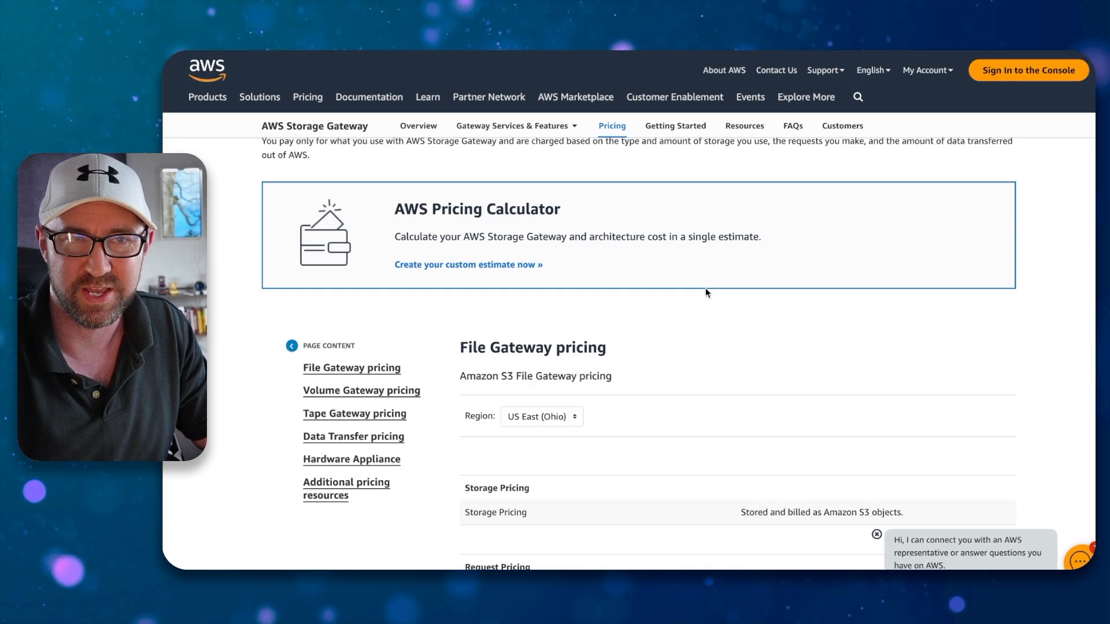
{"action": "scroll", "scroll_direction": "down", "scroll_amount": 3}
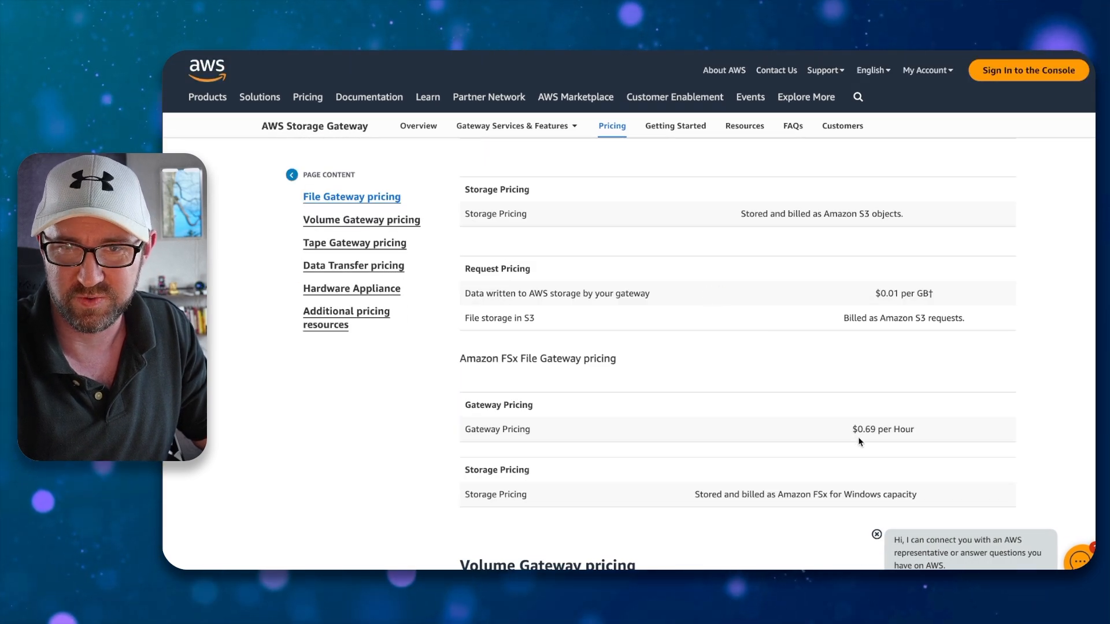